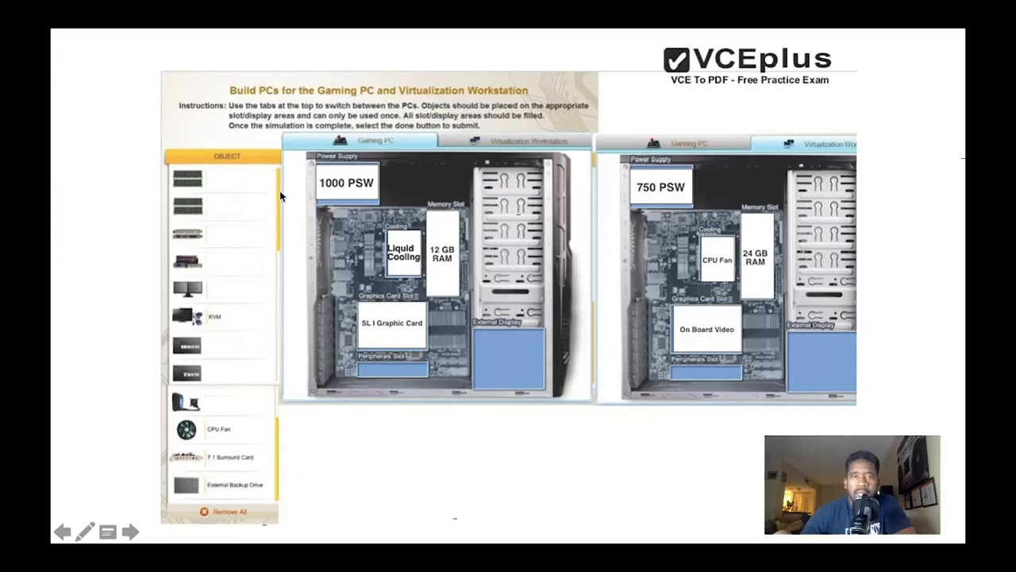
mouse_move(219, 222)
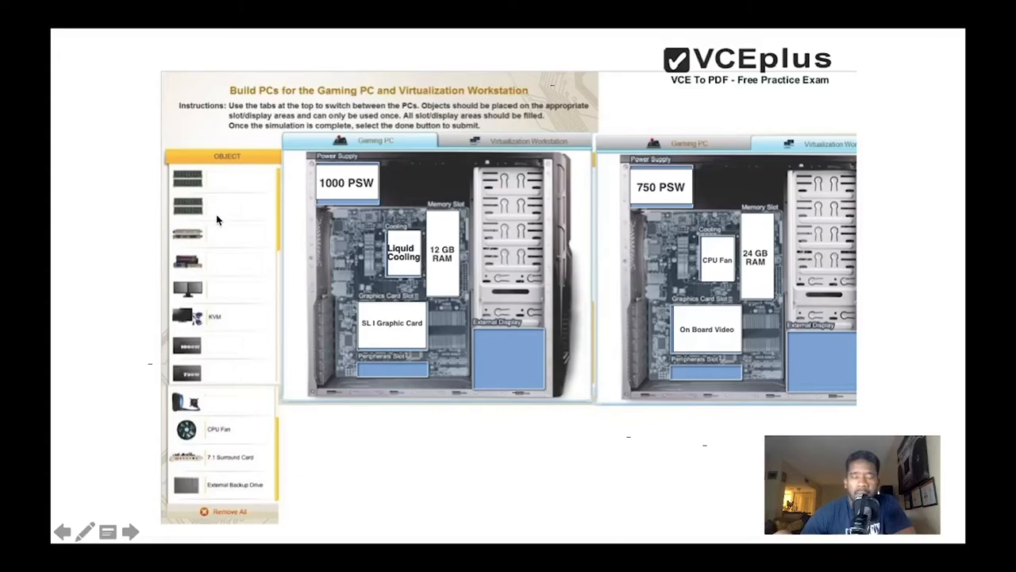
mouse_move(219, 186)
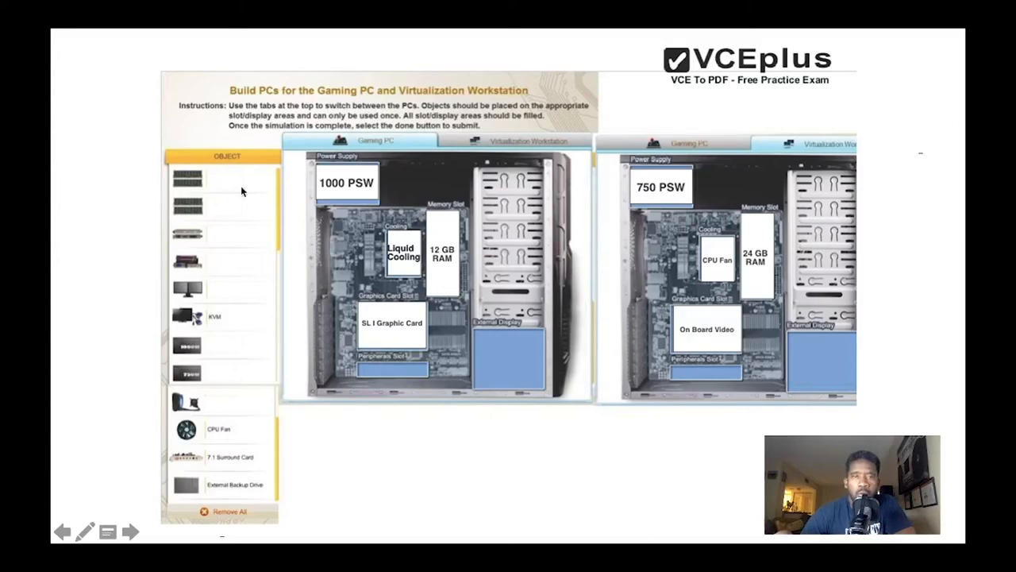
mouse_move(424, 270)
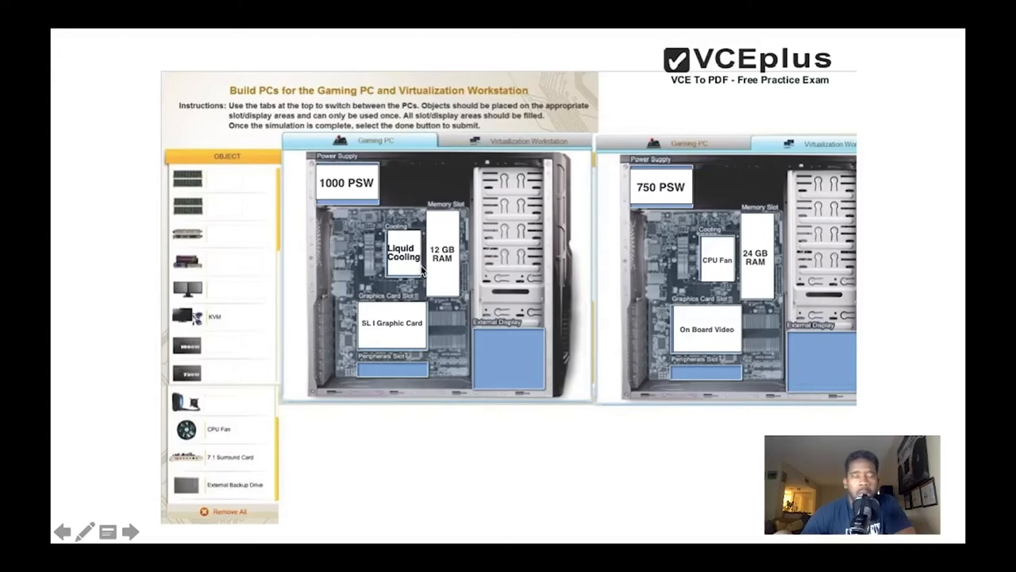